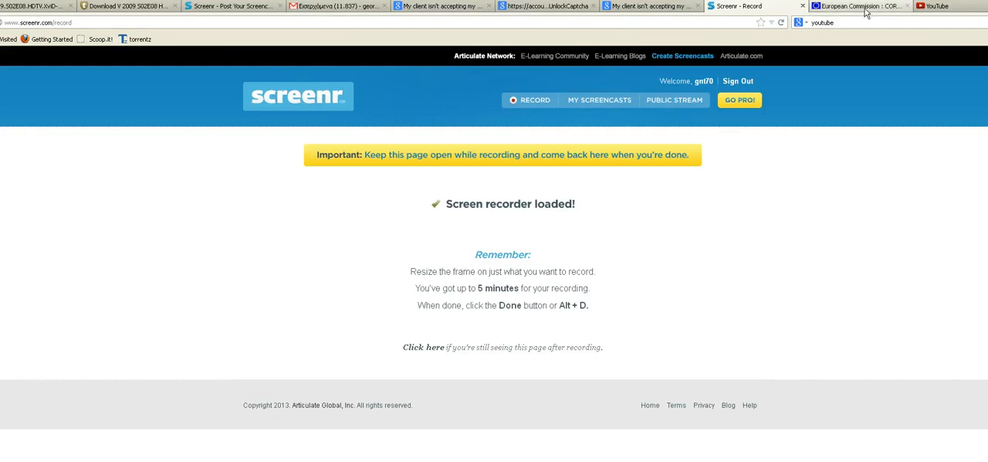
# Step: Switch to the European Commission CORDIS tab showing the EU research home page
pyautogui.click(856, 6)
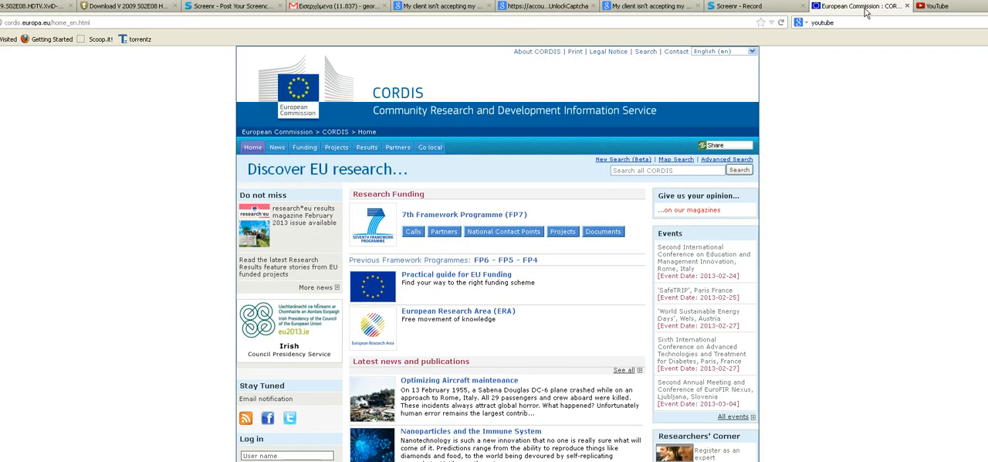
pyautogui.moveTo(365, 90)
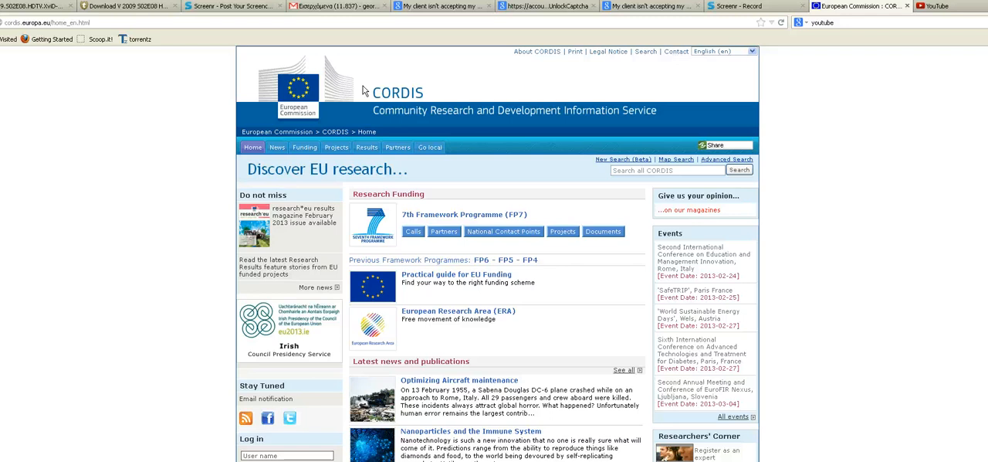
pyautogui.moveTo(544, 74)
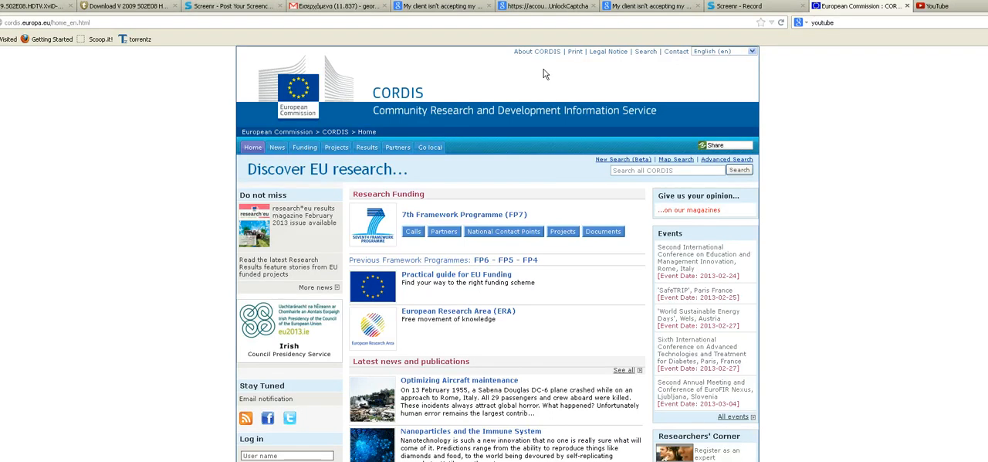
pyautogui.moveTo(540, 185)
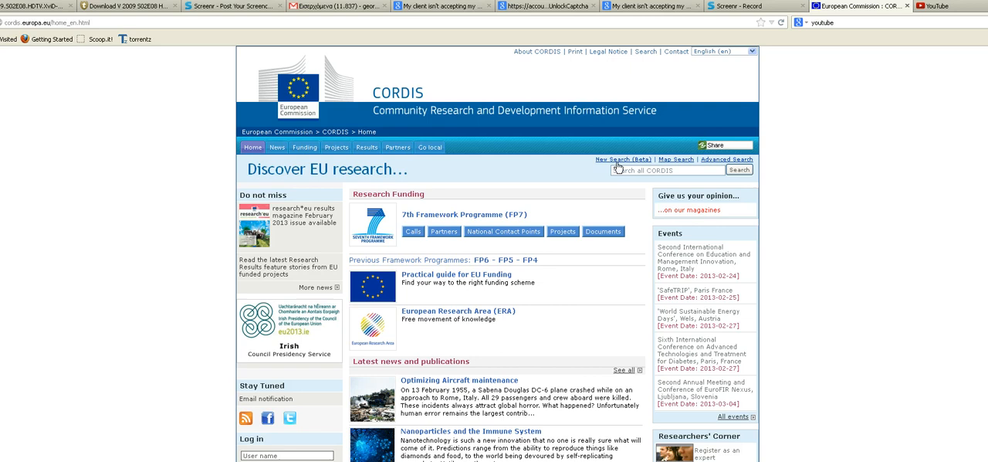
# Step: Search for 'Greece' with the new CORDIS Beta search, showing 7752 hits
pyautogui.click(622, 159)
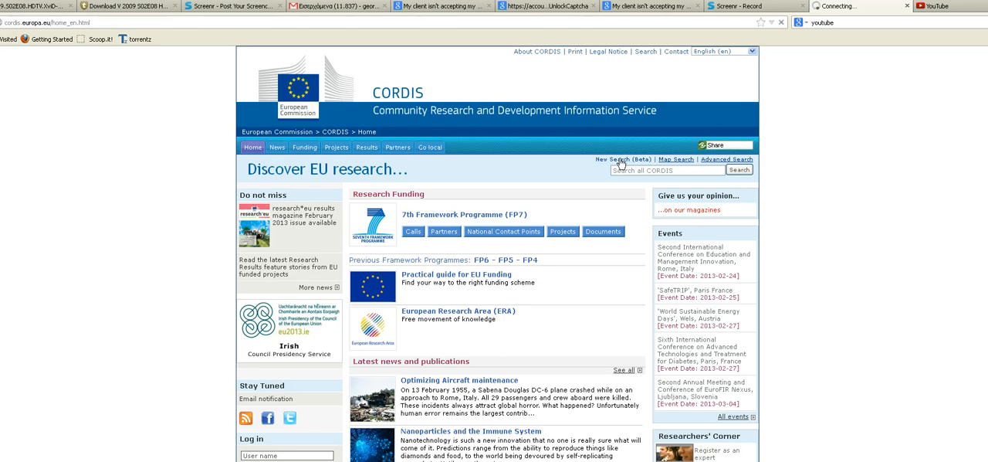
pyautogui.click(618, 159)
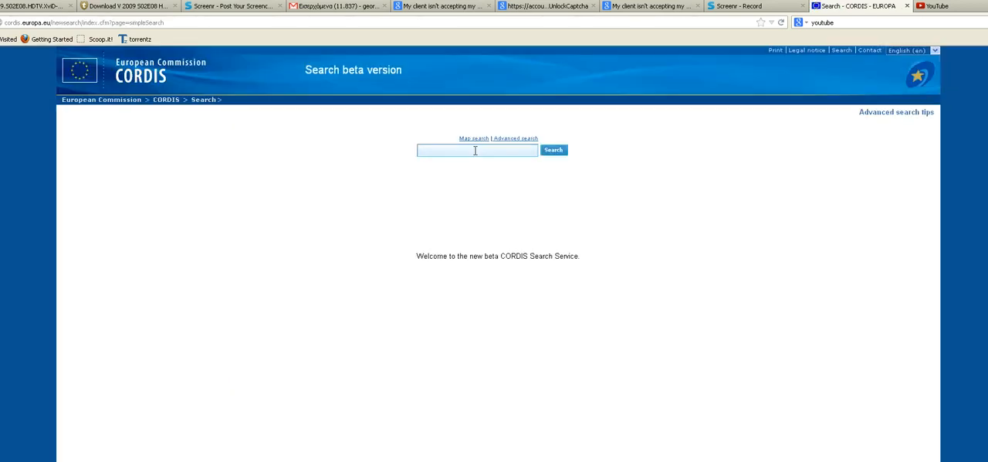
pyautogui.write('Greece')
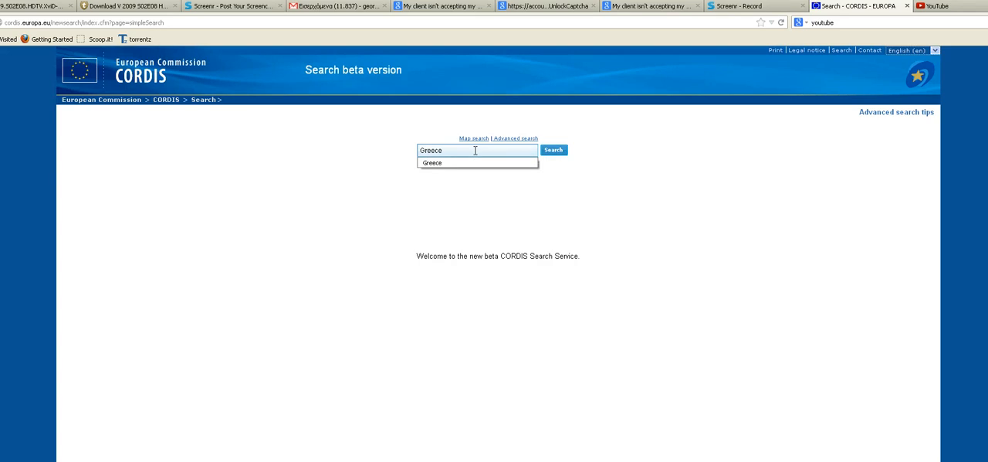
pyautogui.click(552, 150)
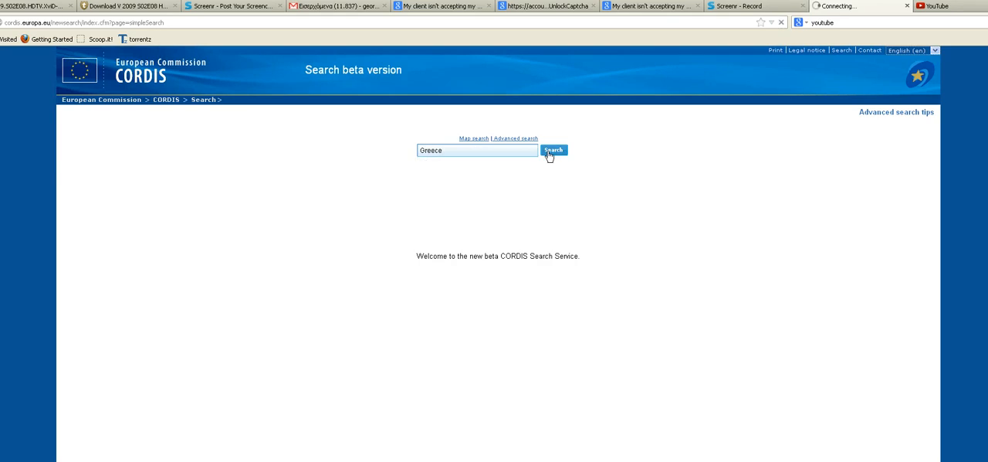
pyautogui.click(553, 150)
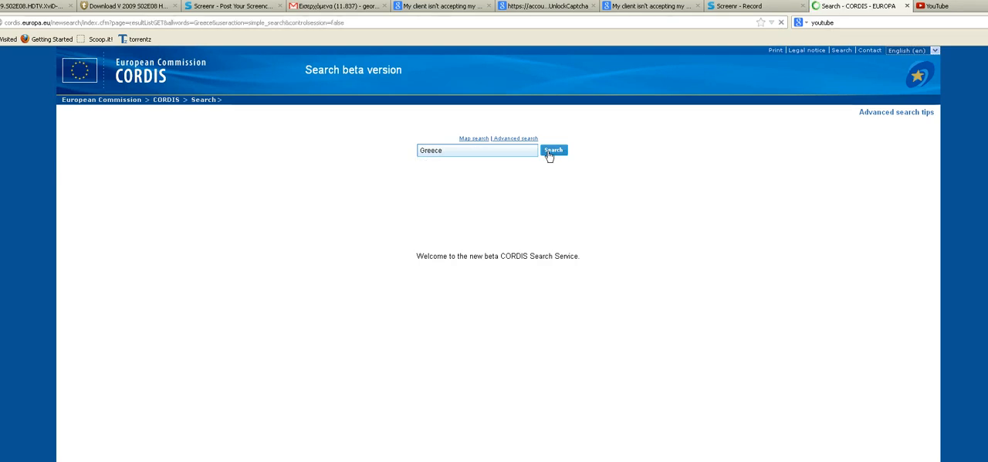
pyautogui.click(553, 150)
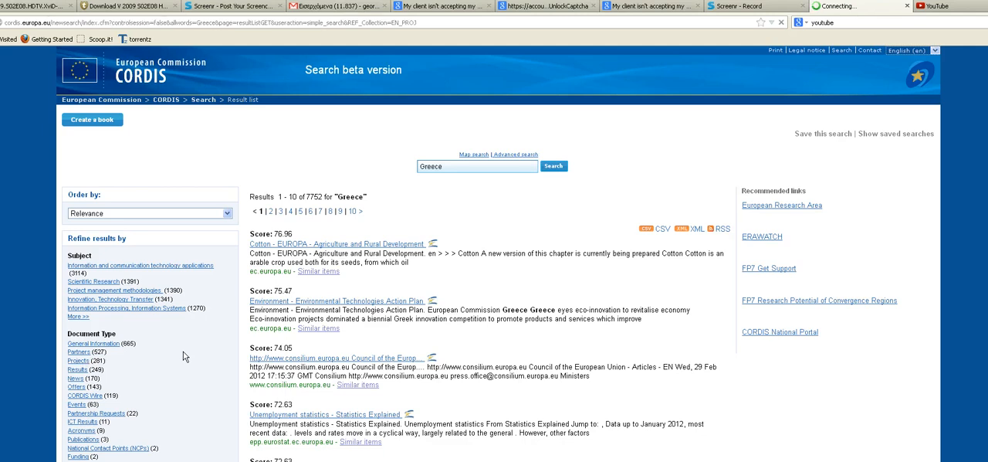
# Step: Filter the Greece results to Projects (281 hits) and enter book-creation mode
pyautogui.click(77, 361)
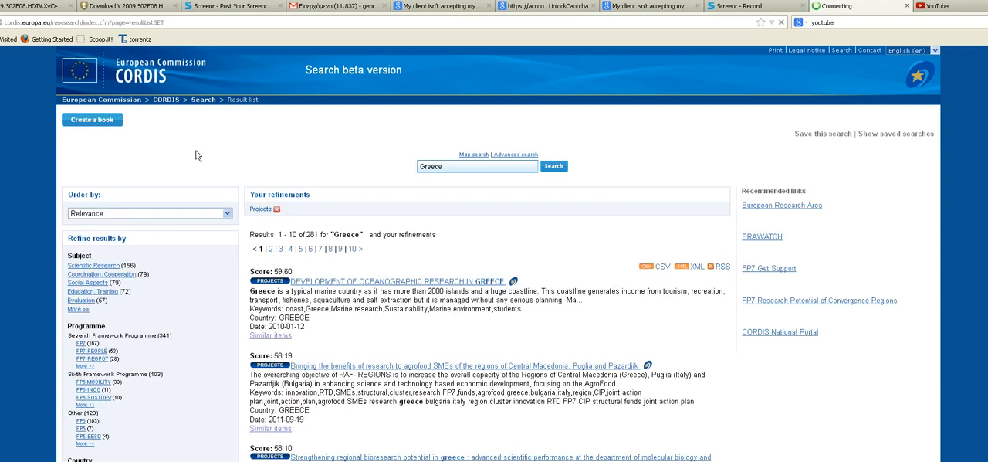
pyautogui.click(91, 120)
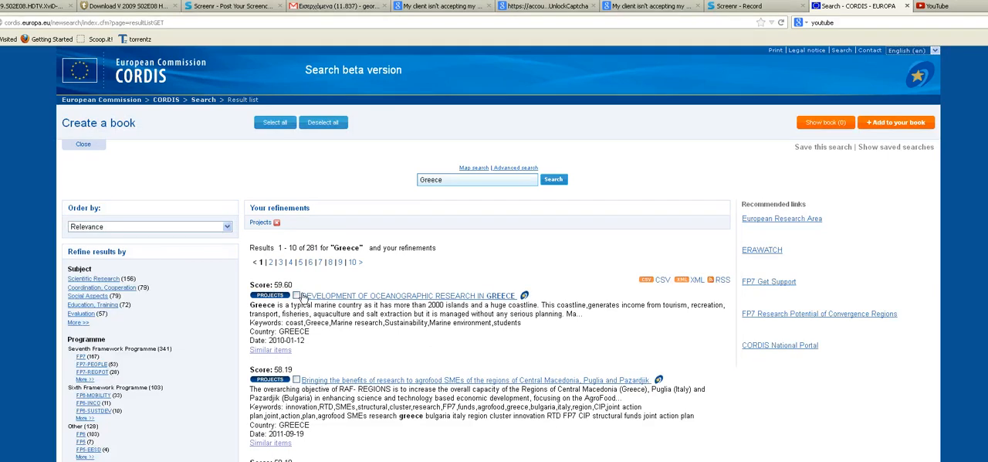
# Step: Add the oceanographic research, Thrace bioresearch and a third Greek project to the book
pyautogui.click(295, 295)
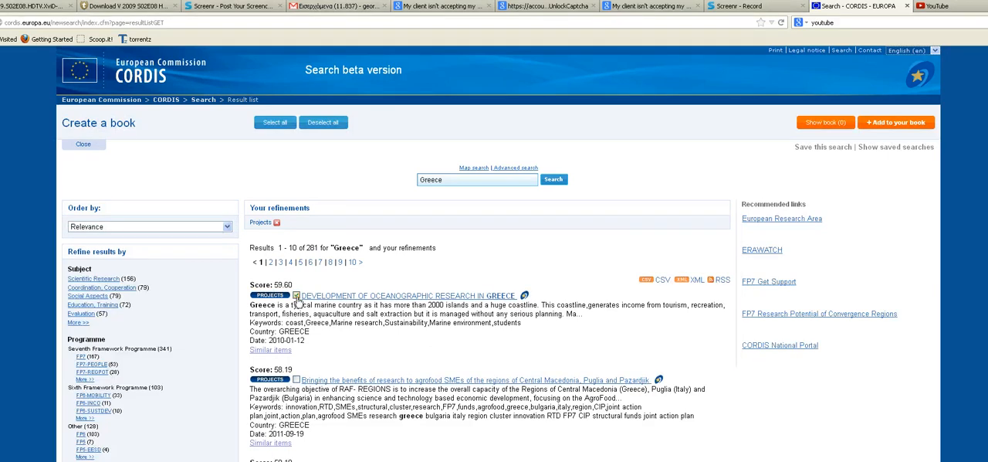
pyautogui.click(296, 295)
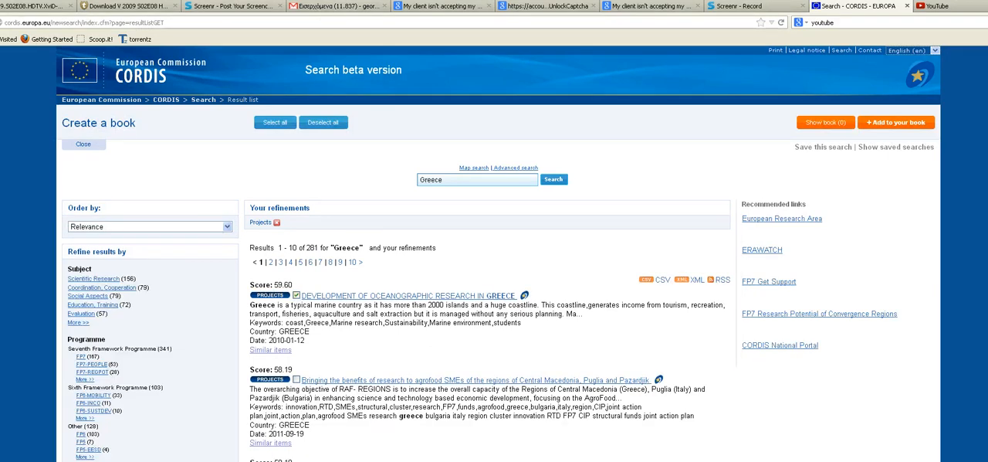
pyautogui.scroll(-3)
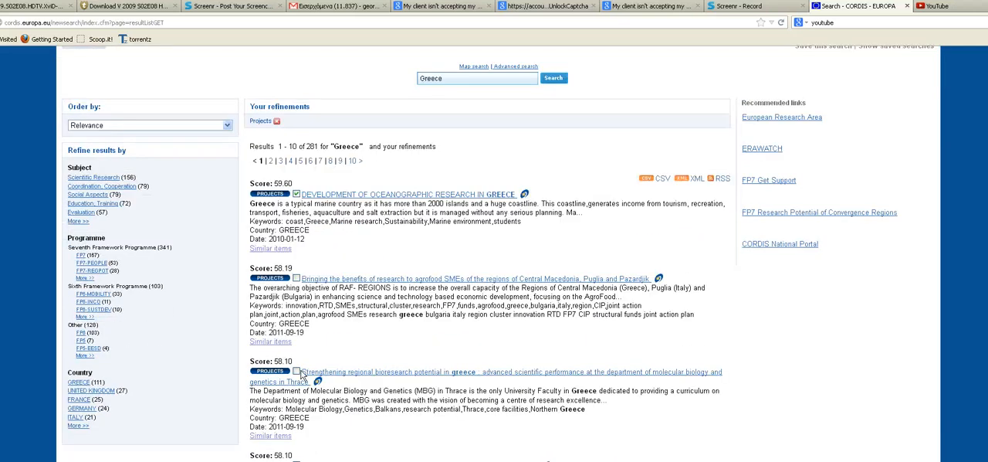
pyautogui.moveTo(313, 359)
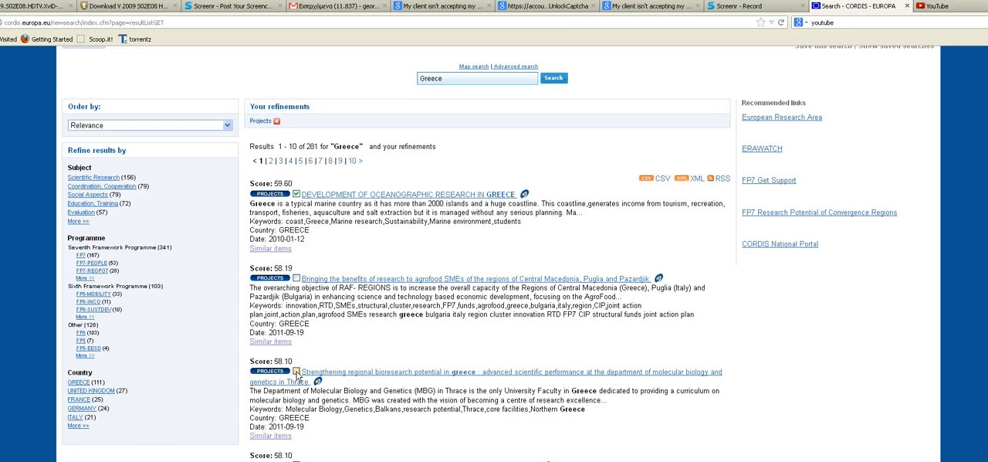
pyautogui.click(295, 370)
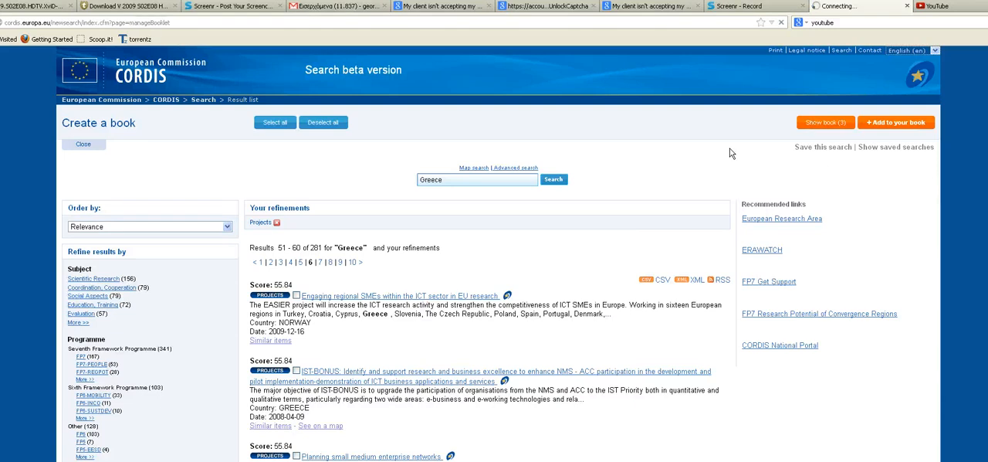
# Step: Show the book and move the oceanographic project into second place above IST-BONUS
pyautogui.click(825, 122)
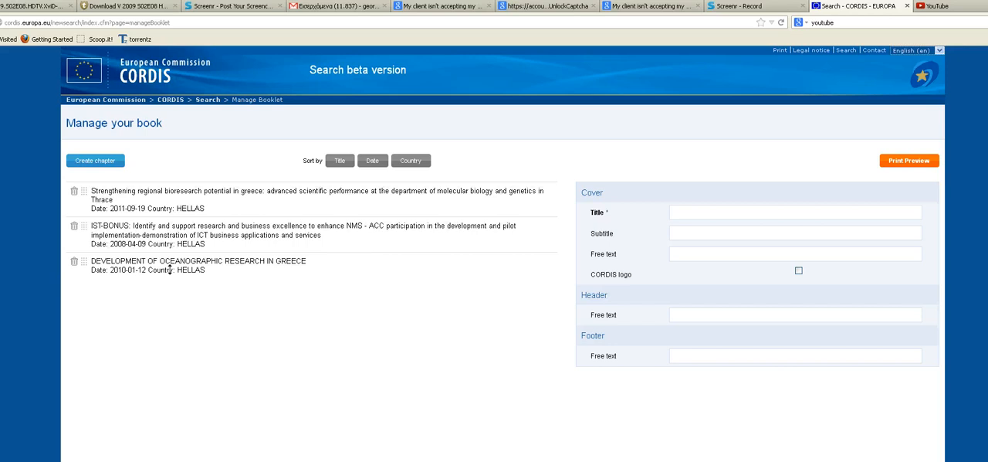
pyautogui.click(373, 161)
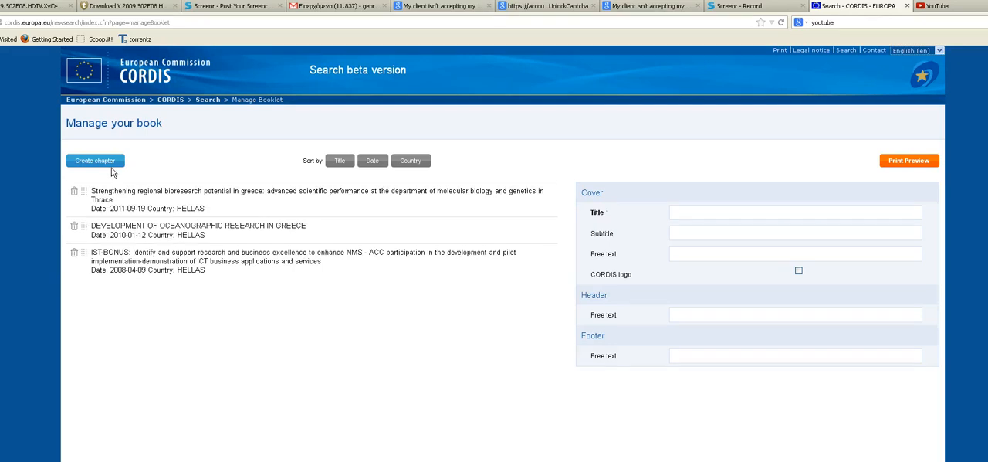
pyautogui.click(95, 161)
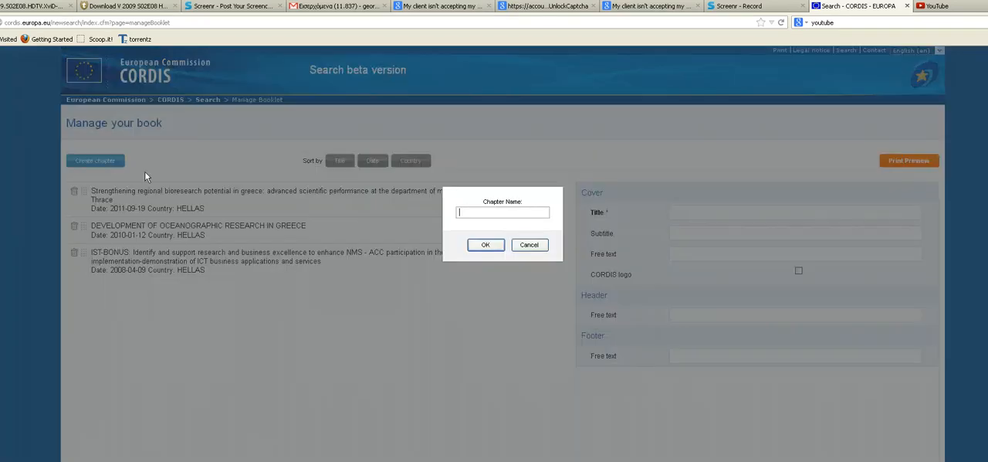
# Step: Name the new chapter 'Chapter 1' and place it before the IST-BONUS project
pyautogui.write('Chapter')
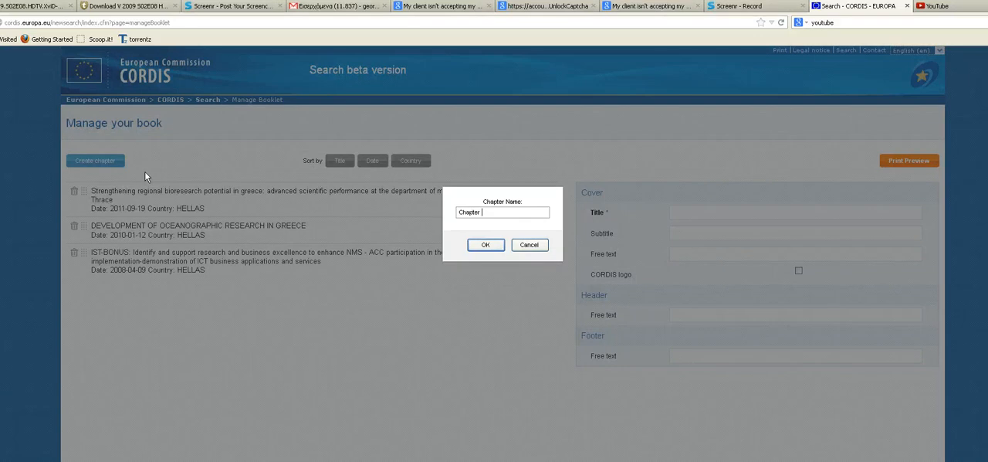
pyautogui.write('1')
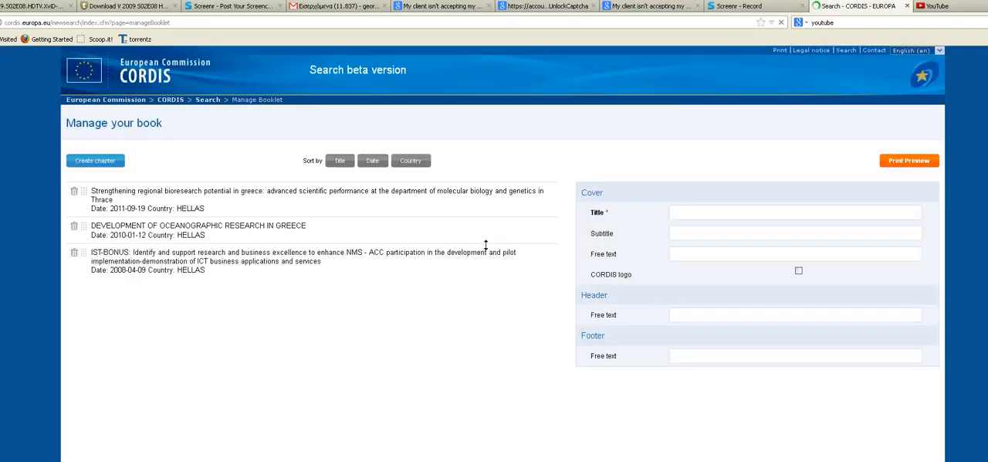
pyautogui.click(94, 161)
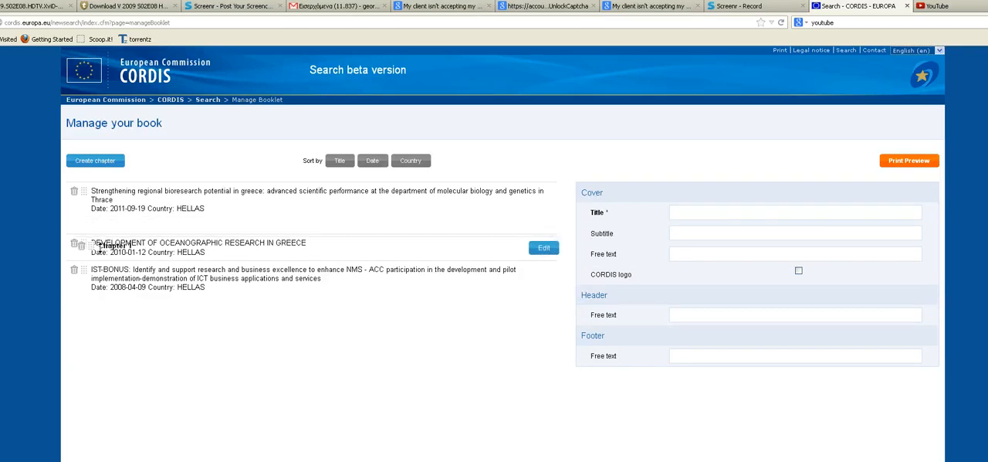
pyautogui.click(95, 161)
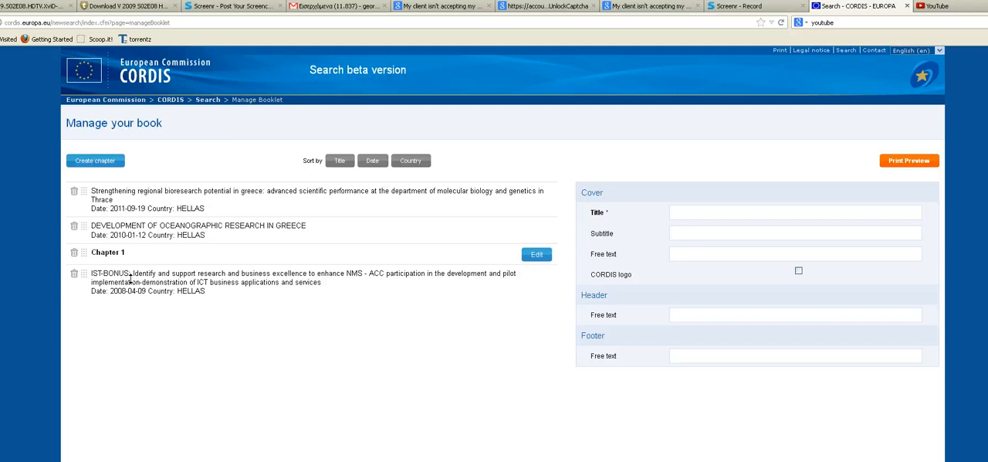
pyautogui.moveTo(698, 227)
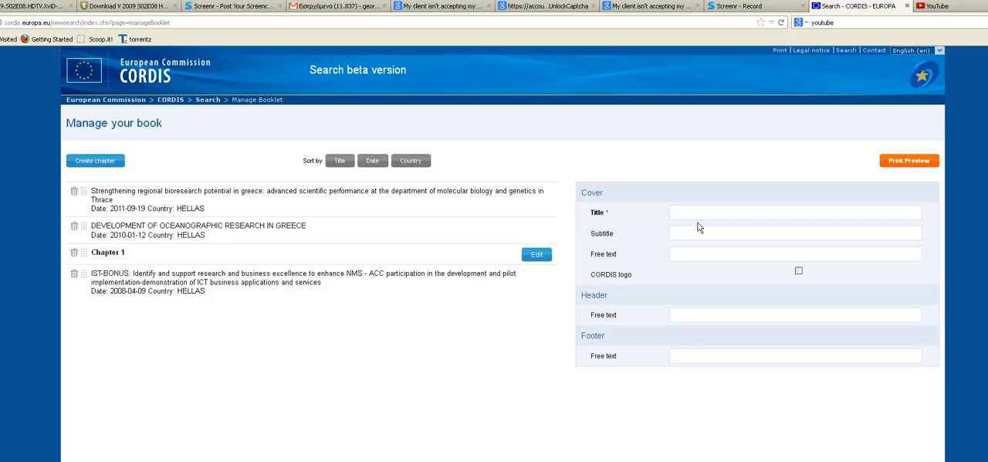
pyautogui.click(795, 232)
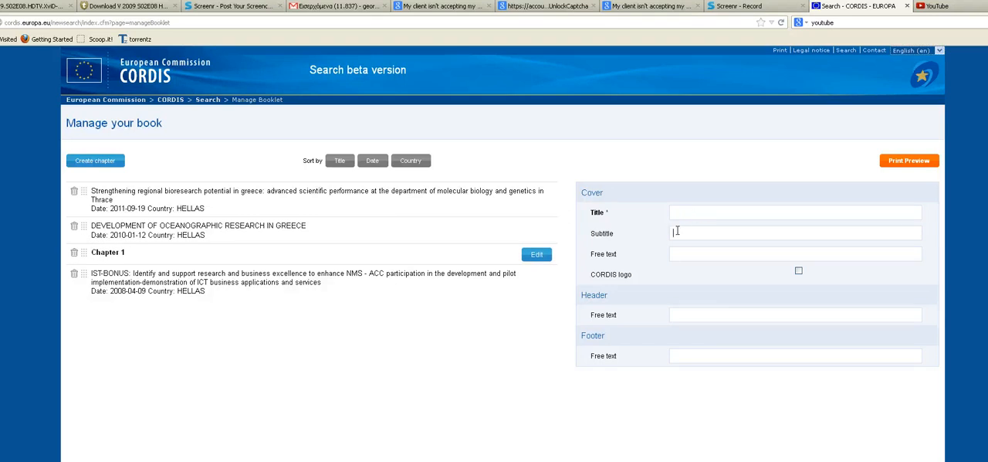
pyautogui.click(771, 212)
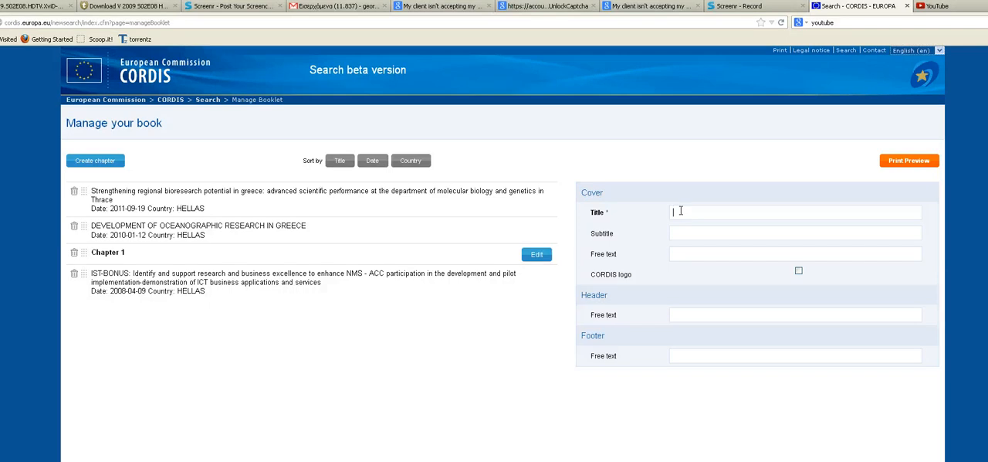
pyautogui.moveTo(907, 163)
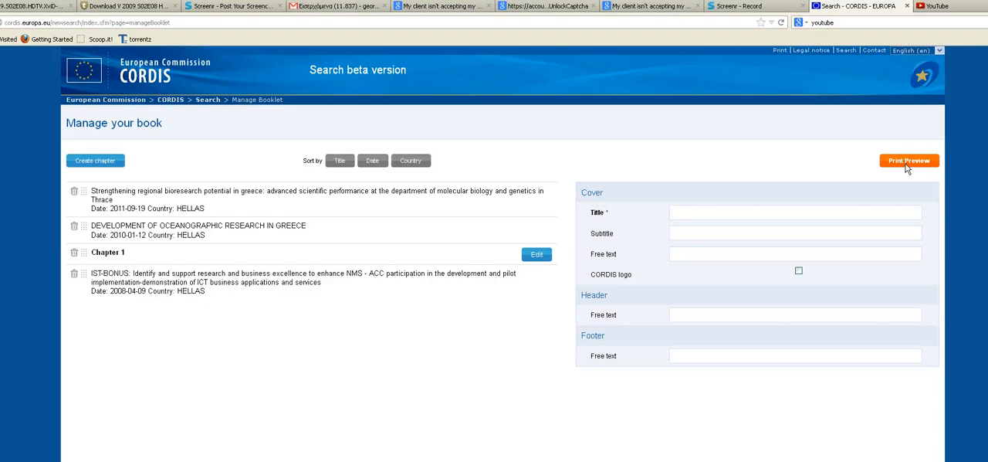
pyautogui.click(909, 160)
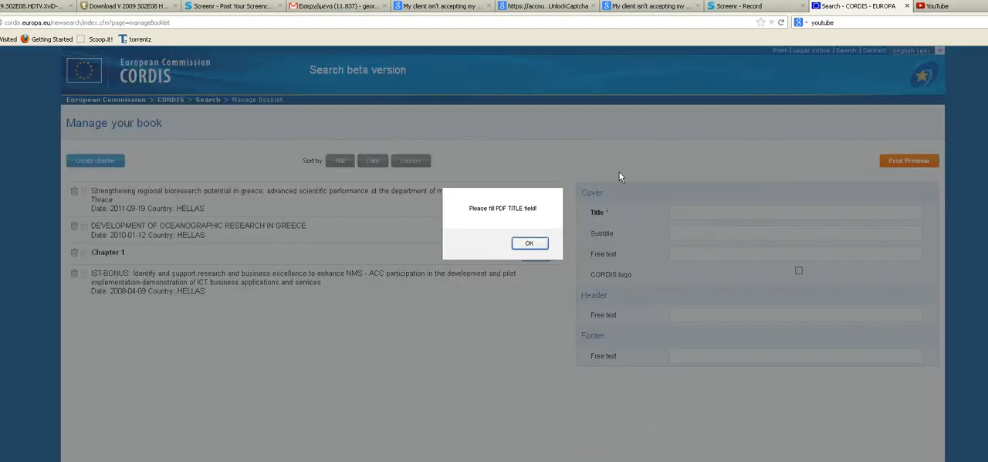
pyautogui.click(530, 243)
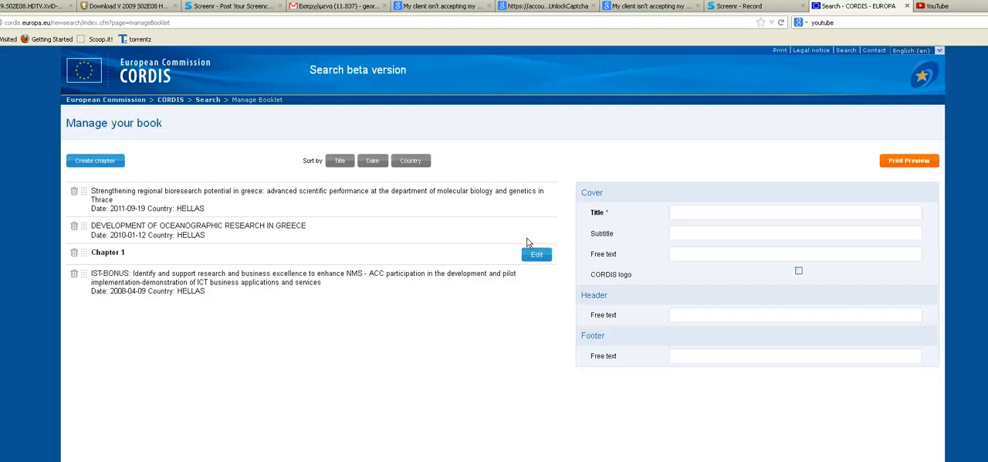
pyautogui.click(771, 211)
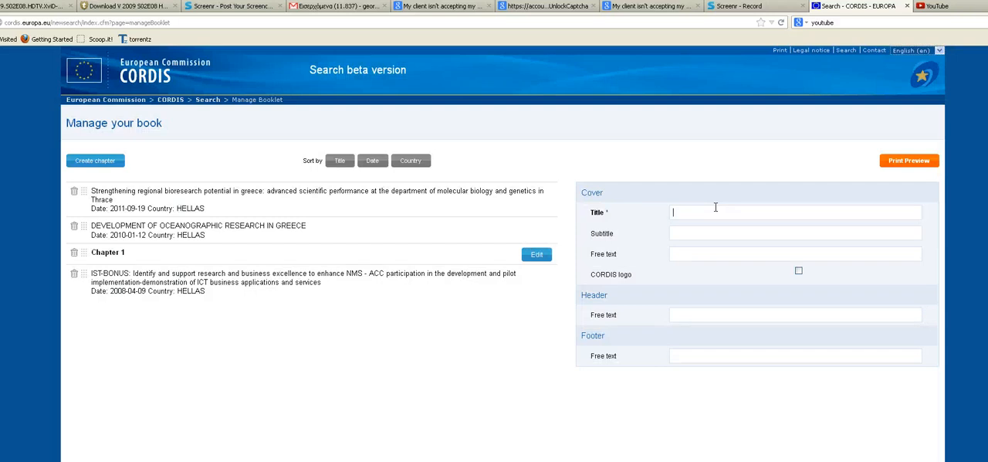
# Step: Set the cover title FP7, subtitle 2013 and free text 'from CORDIS'
pyautogui.write('F')
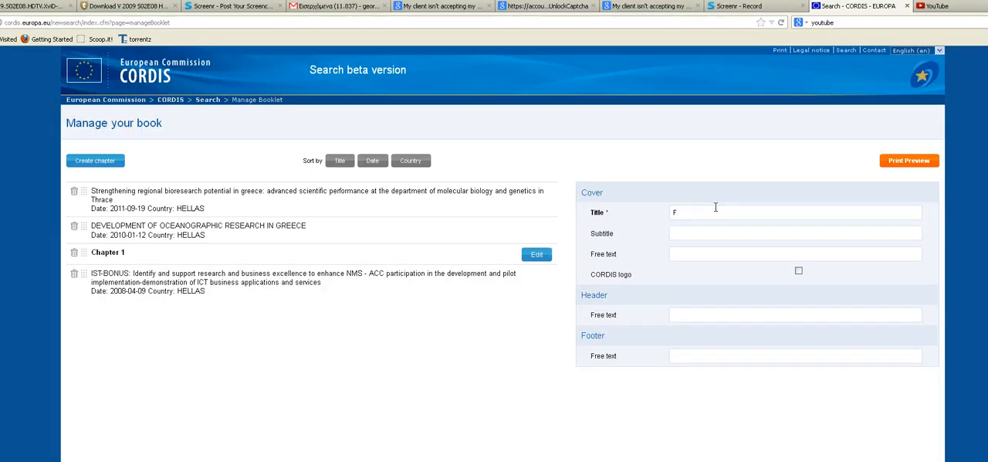
pyautogui.write('P7')
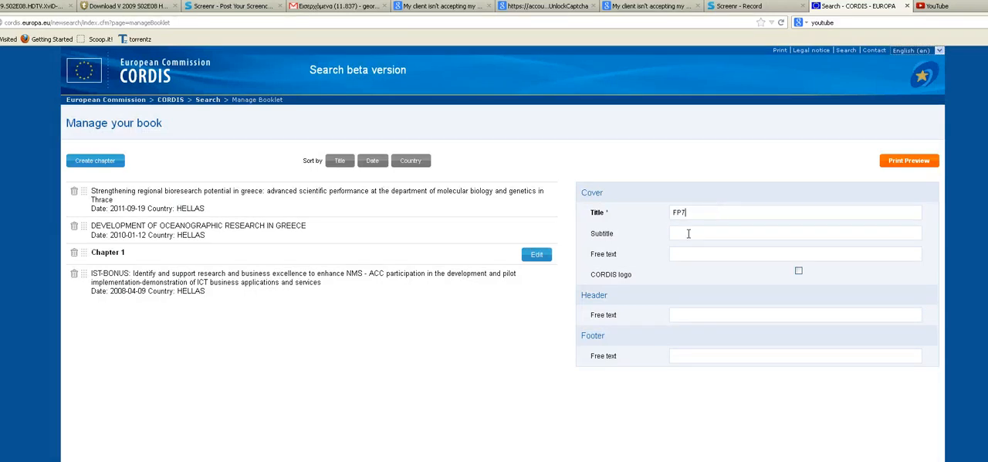
pyautogui.write('20')
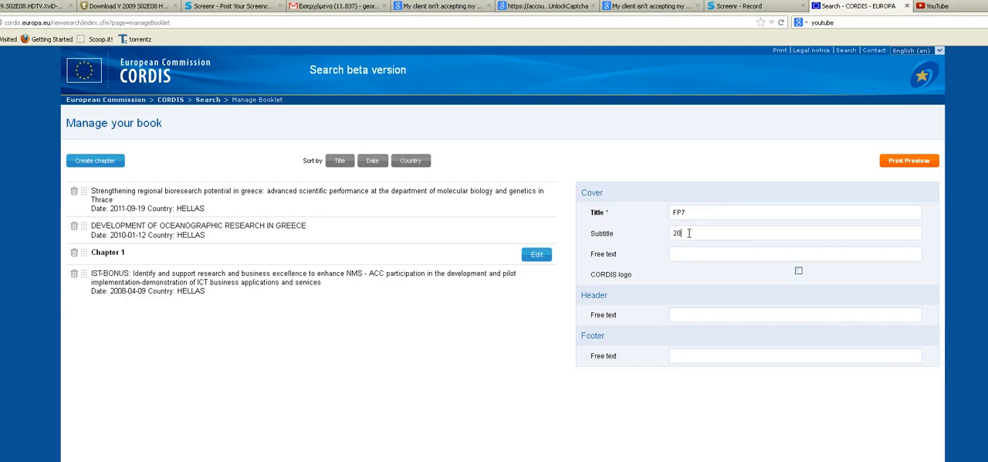
pyautogui.write('13')
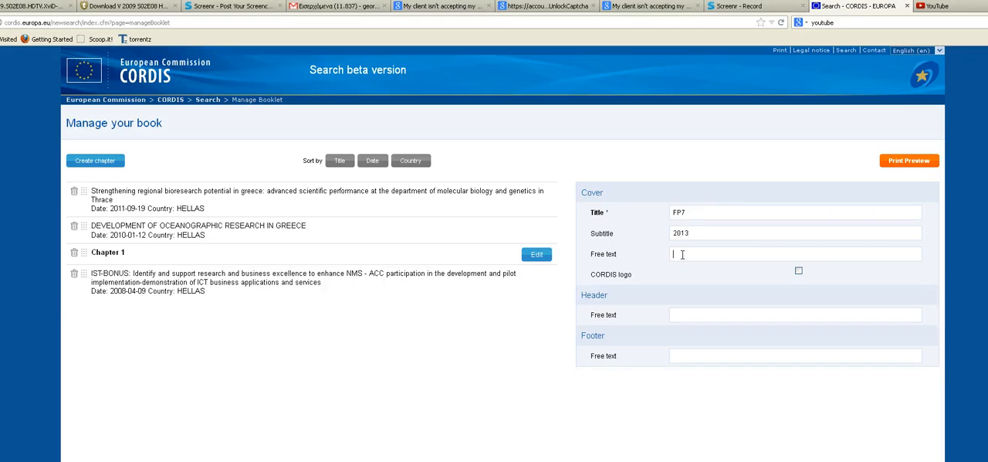
pyautogui.write('fm')
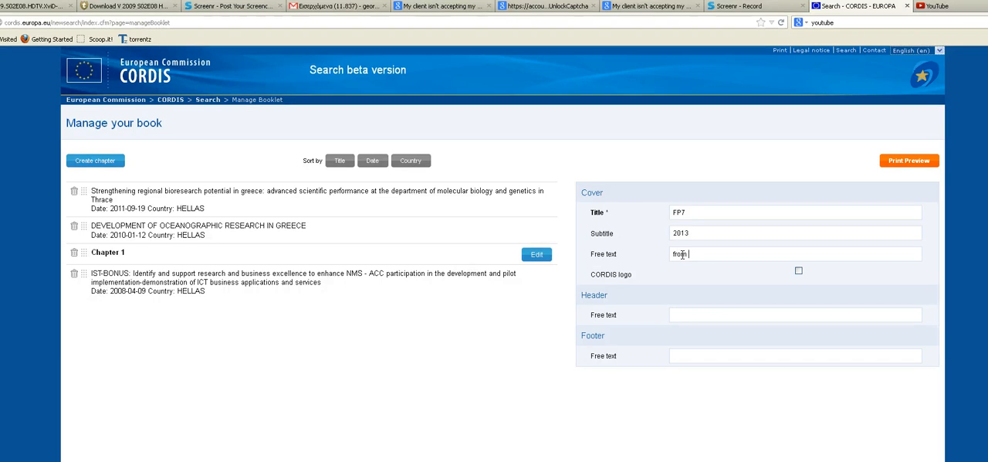
pyautogui.write('CORDIS')
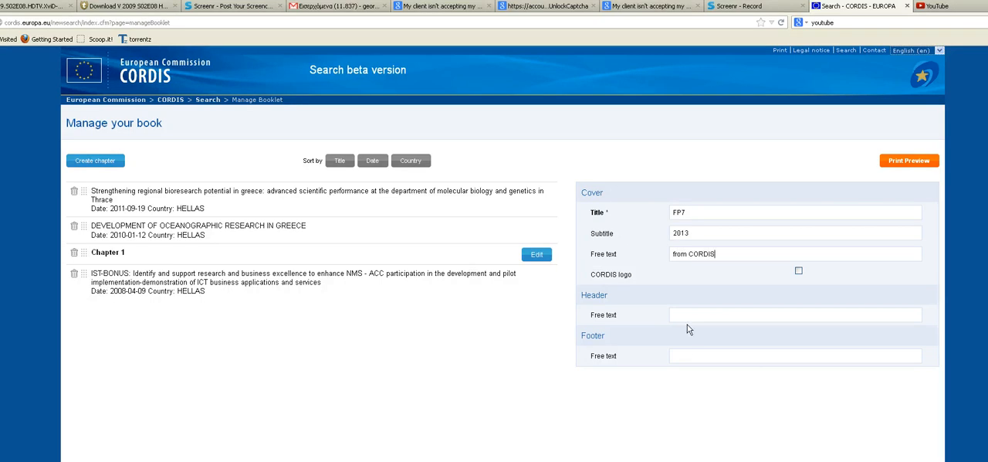
# Step: Set the booklet header to 2013 and the footer to 'Greek projects'
pyautogui.write('20')
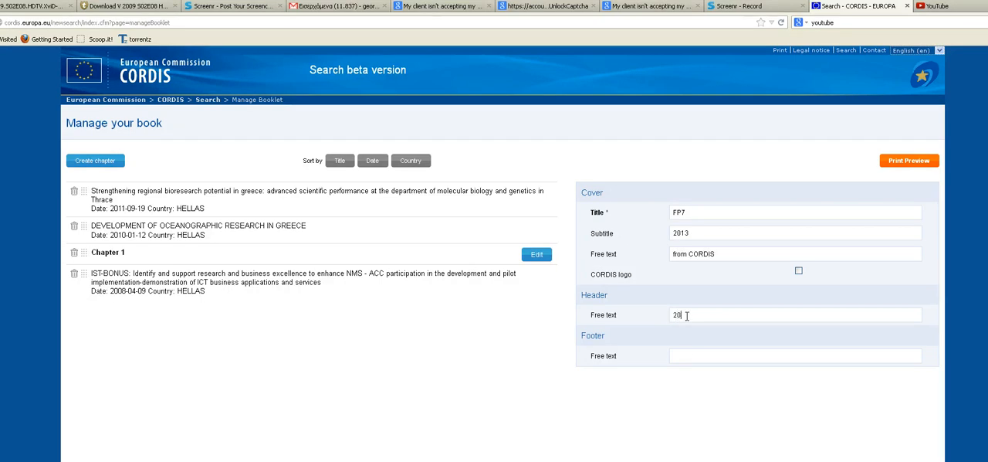
pyautogui.write('13')
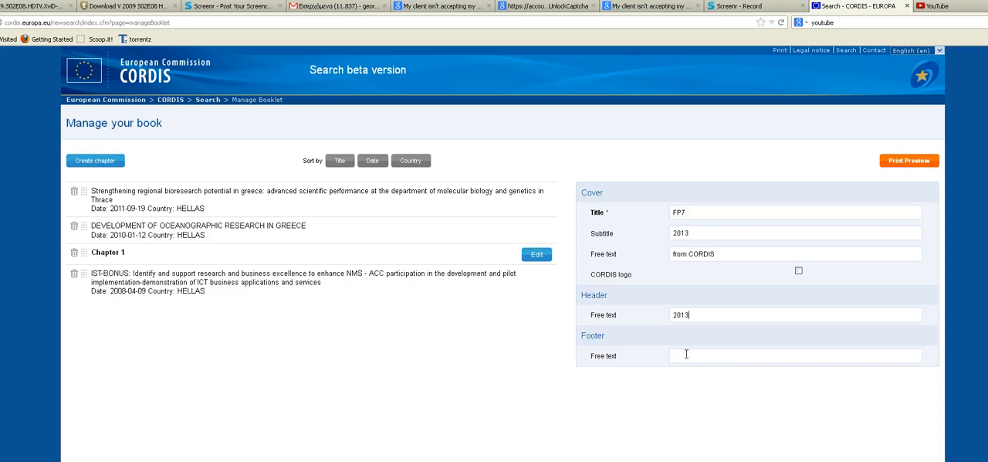
pyautogui.write('Gri')
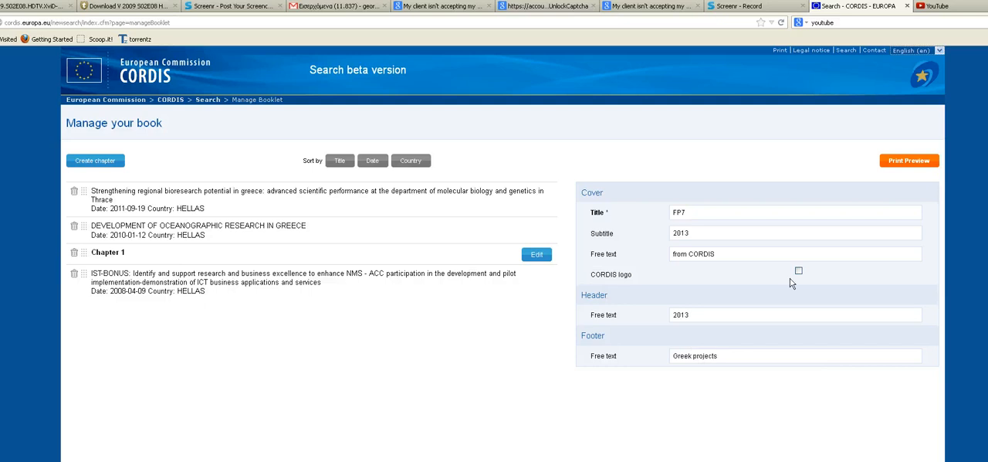
pyautogui.click(908, 161)
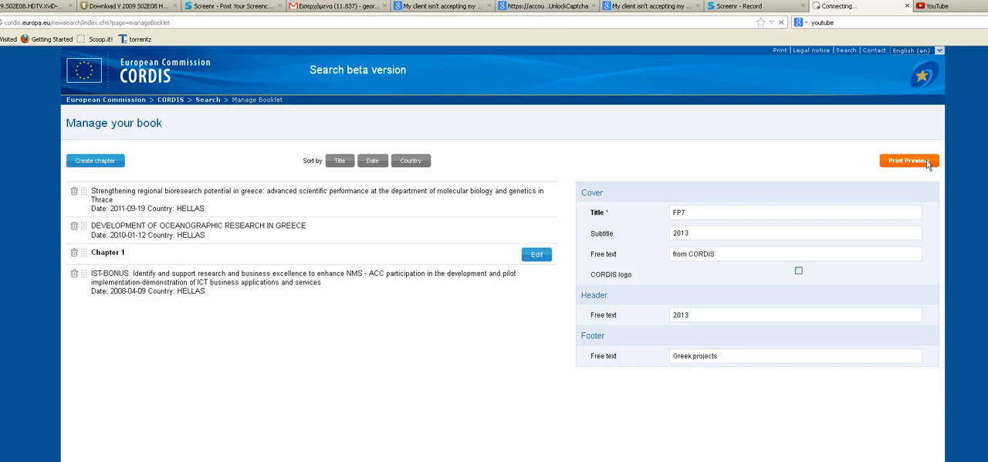
pyautogui.moveTo(785, 183)
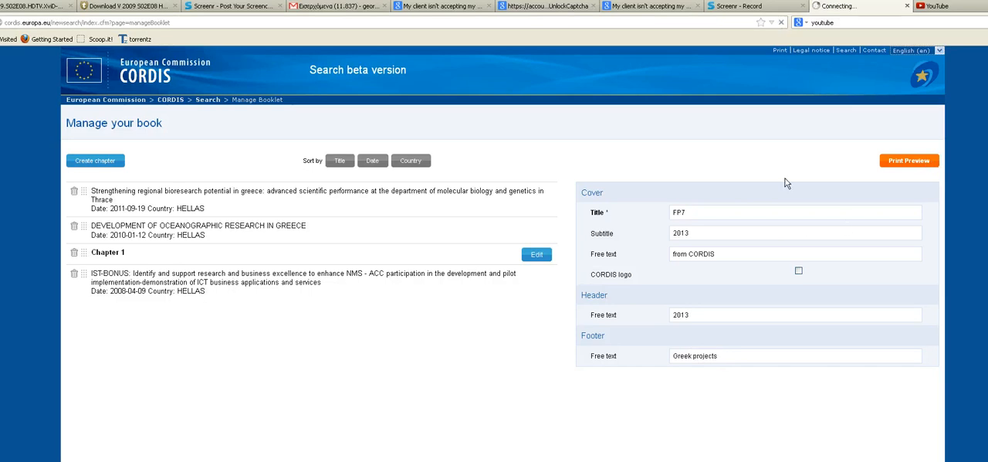
# Step: Export the booklet via Print Preview and open the PDF in Adobe Reader
pyautogui.click(909, 161)
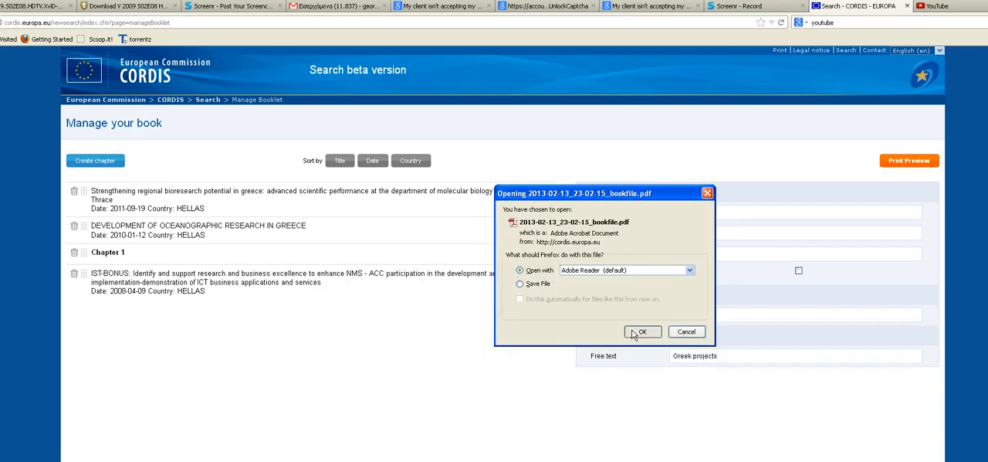
pyautogui.click(642, 331)
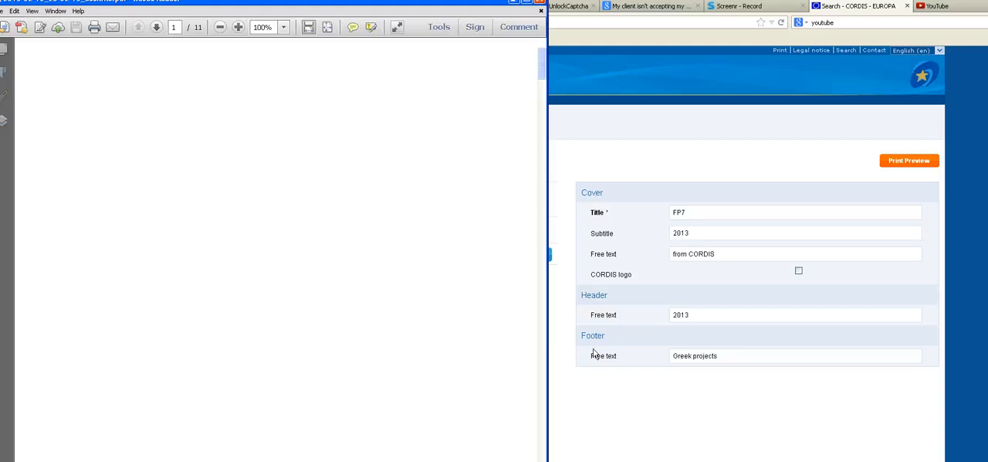
# Step: Scroll through the PDF from the FP7 cover to pages with the 'Greek projects' footer
pyautogui.click(909, 161)
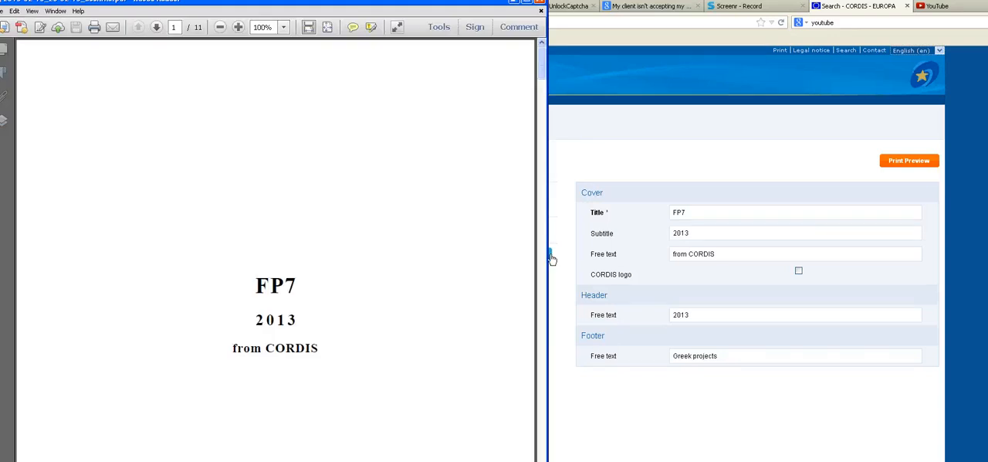
pyautogui.moveTo(549, 66)
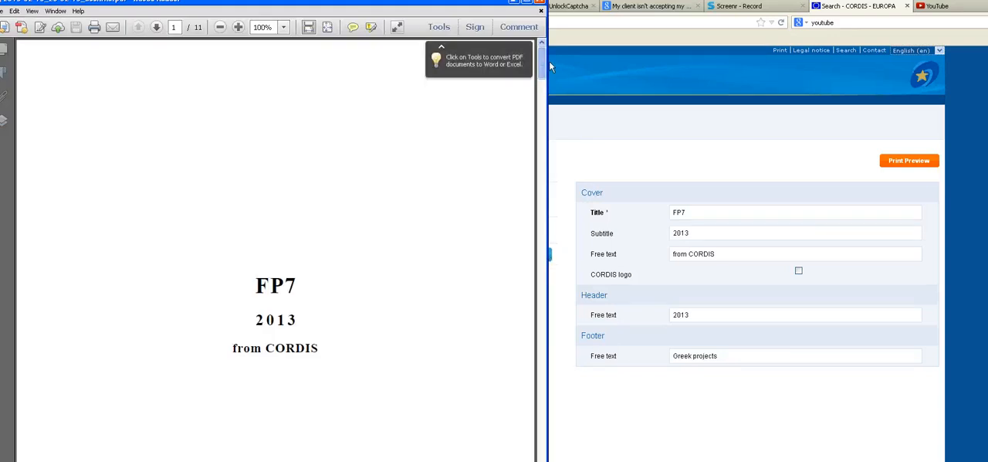
pyautogui.scroll(-3)
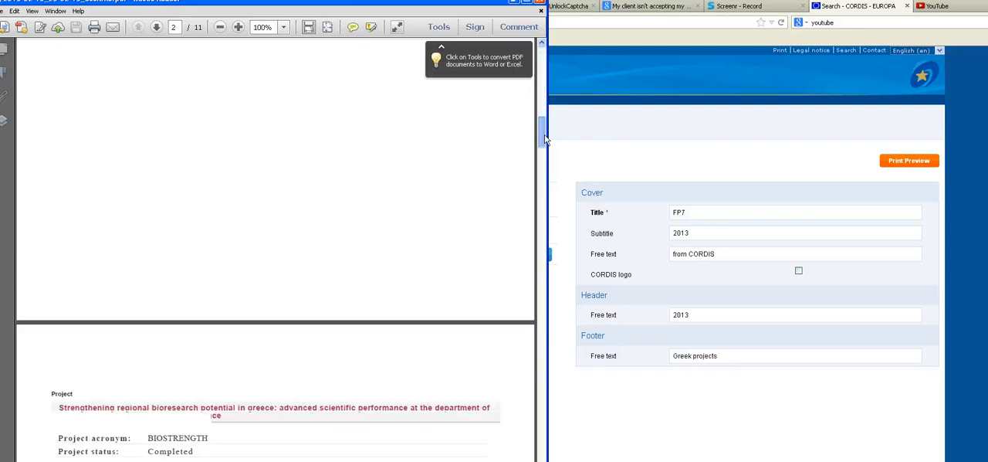
pyautogui.scroll(-3)
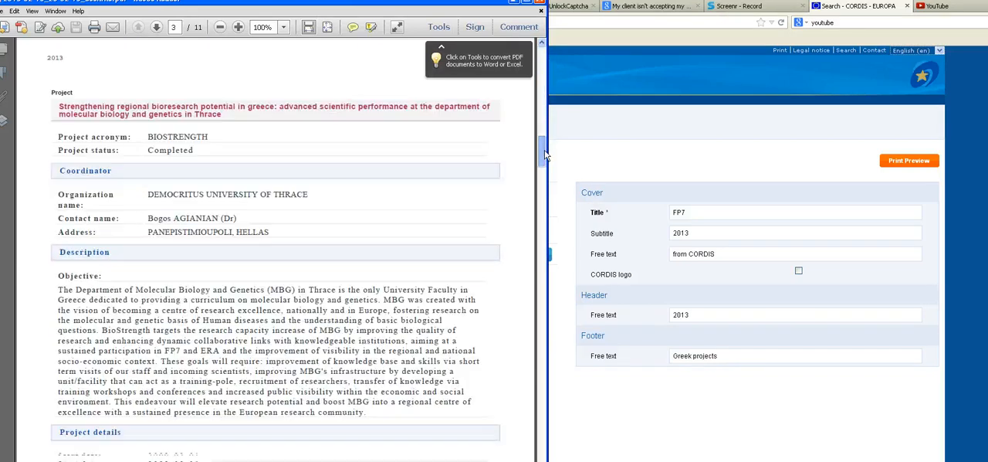
pyautogui.scroll(-3)
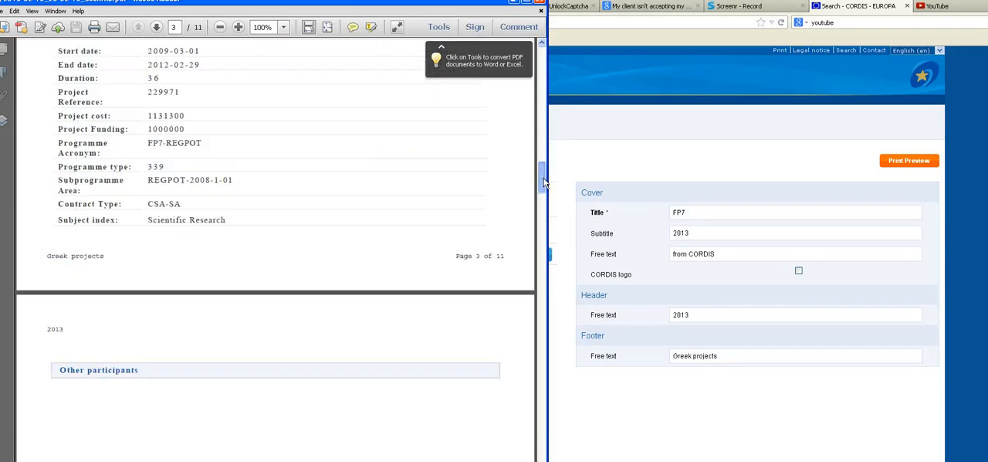
pyautogui.scroll(-3)
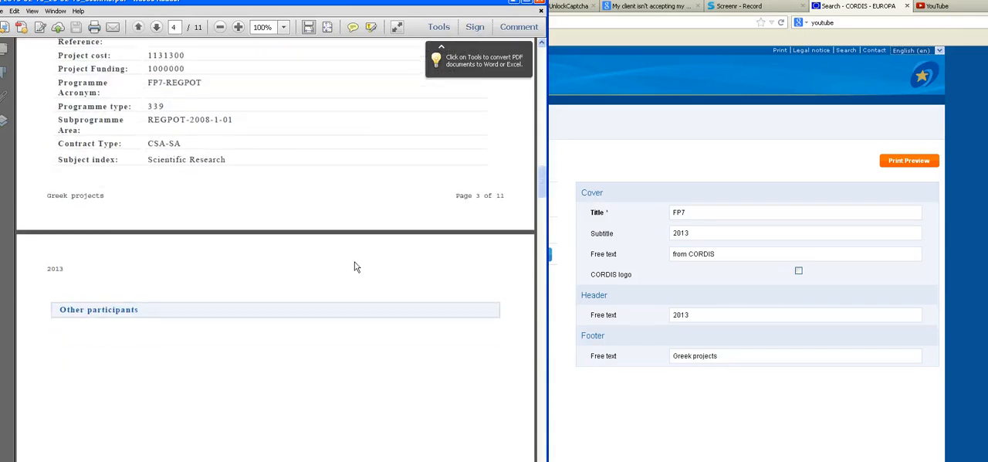